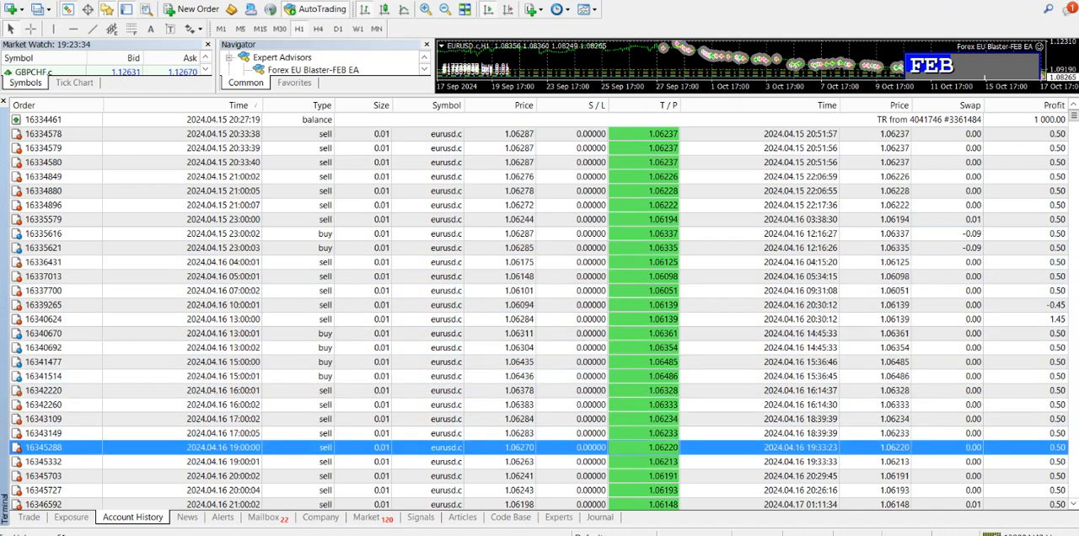
Scroll Account History to the summary row showing 742.38 profit on a 1,000 deposit
scroll("down", 3)
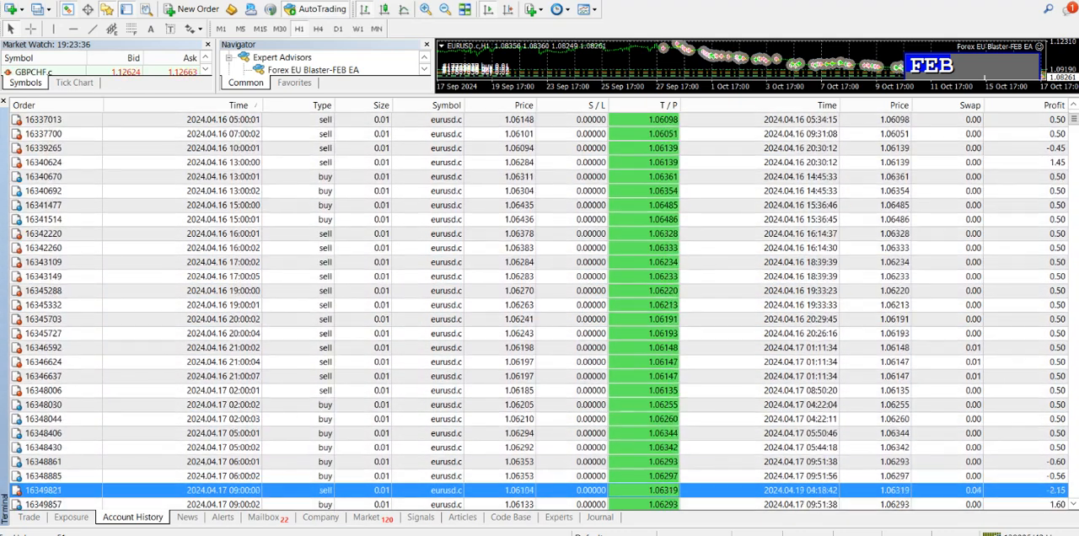
scroll("down", 3)
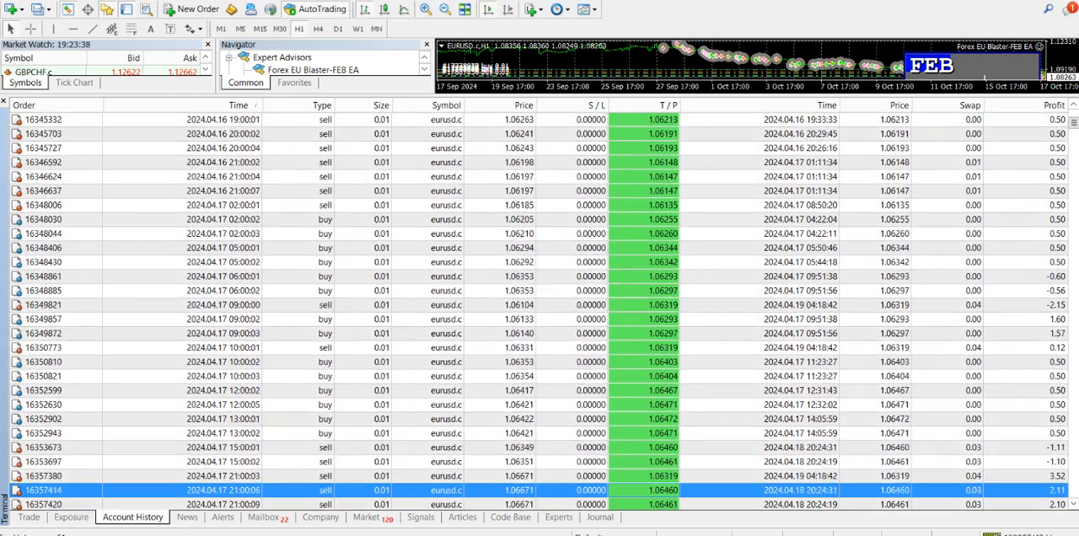
scroll("down", 3)
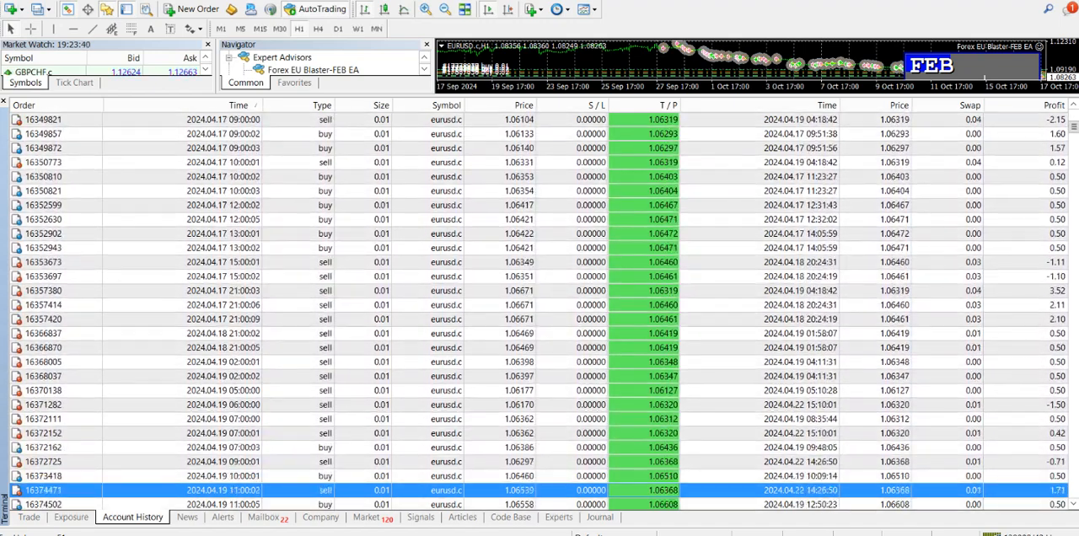
scroll("down", 3)
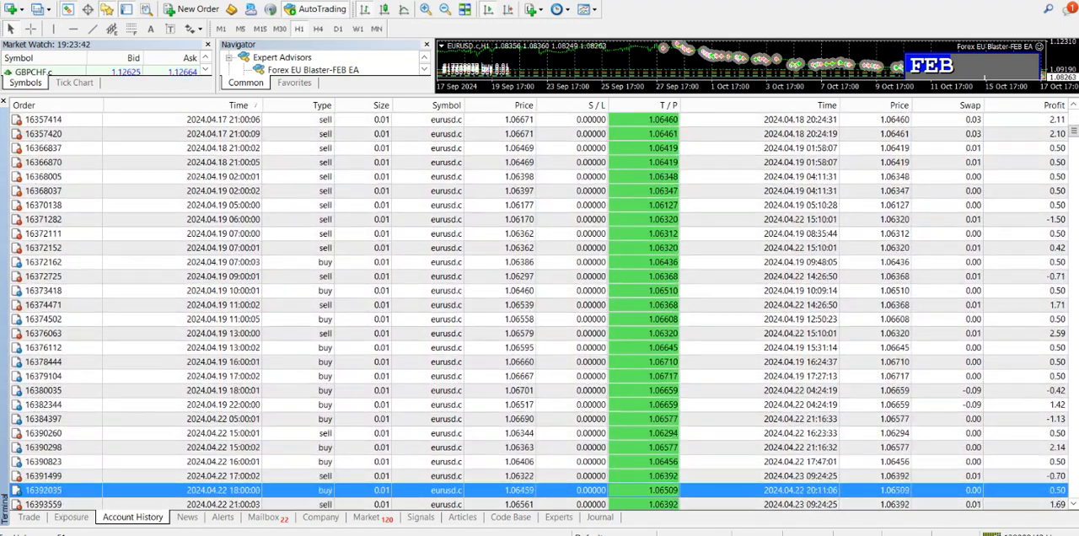
scroll("down", 3)
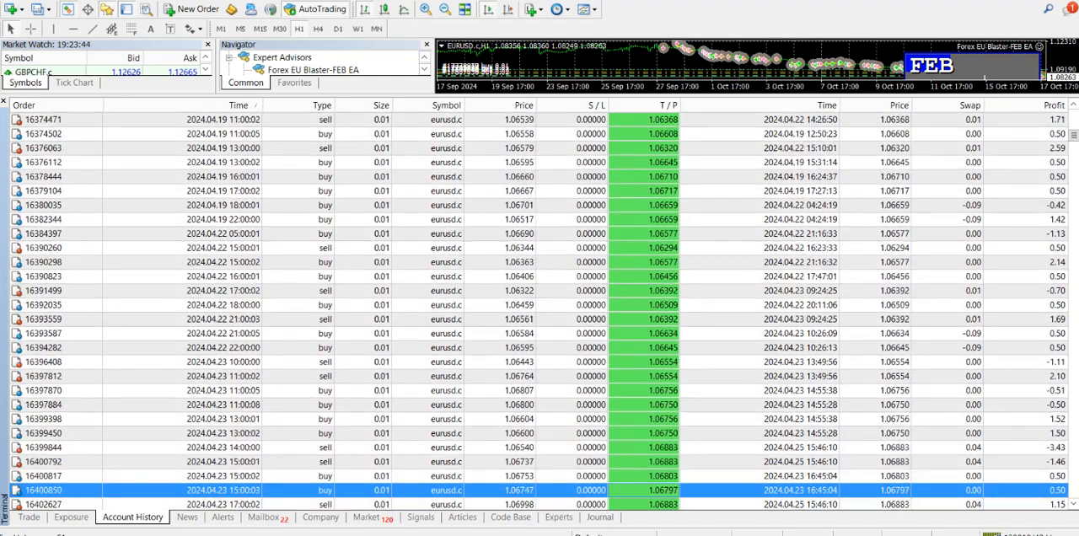
scroll("down", 3)
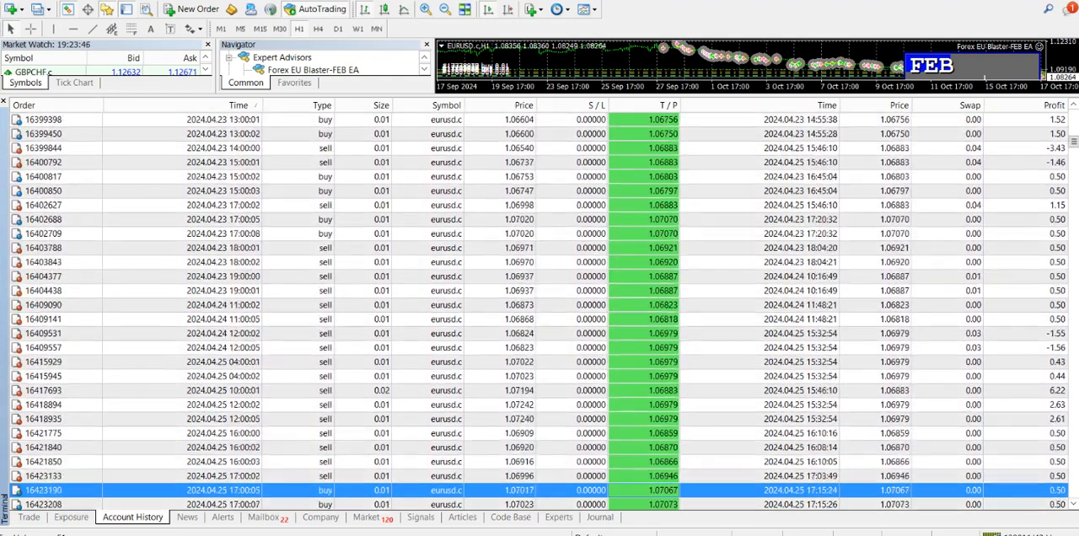
scroll("down", 3)
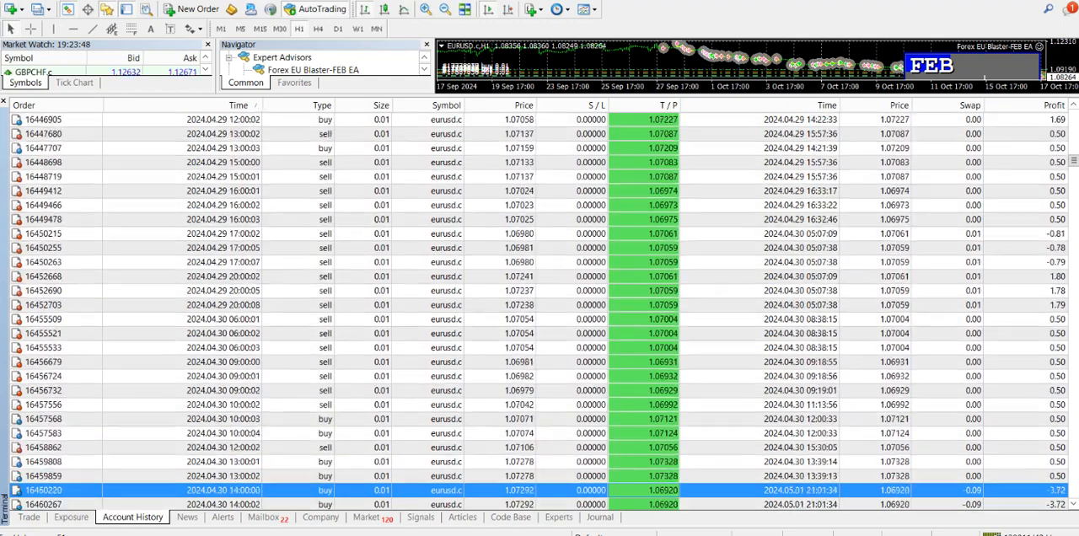
scroll("down", 3)
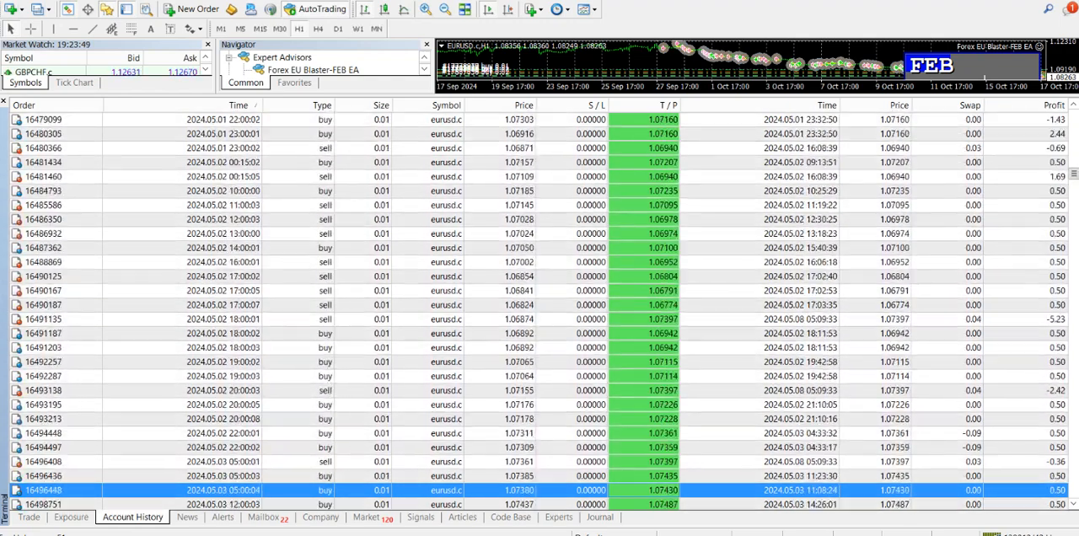
scroll("down", 3)
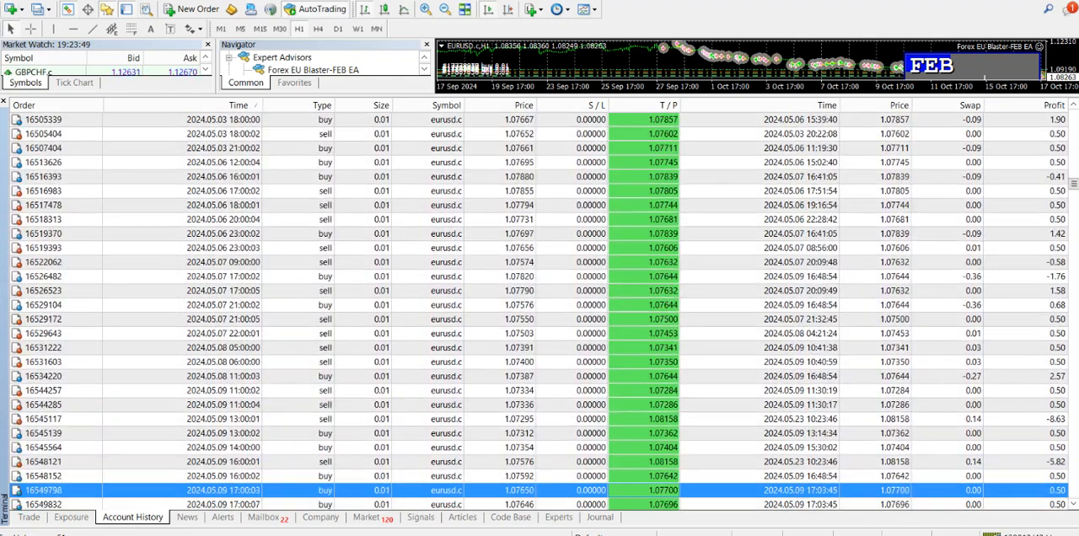
scroll("down", 3)
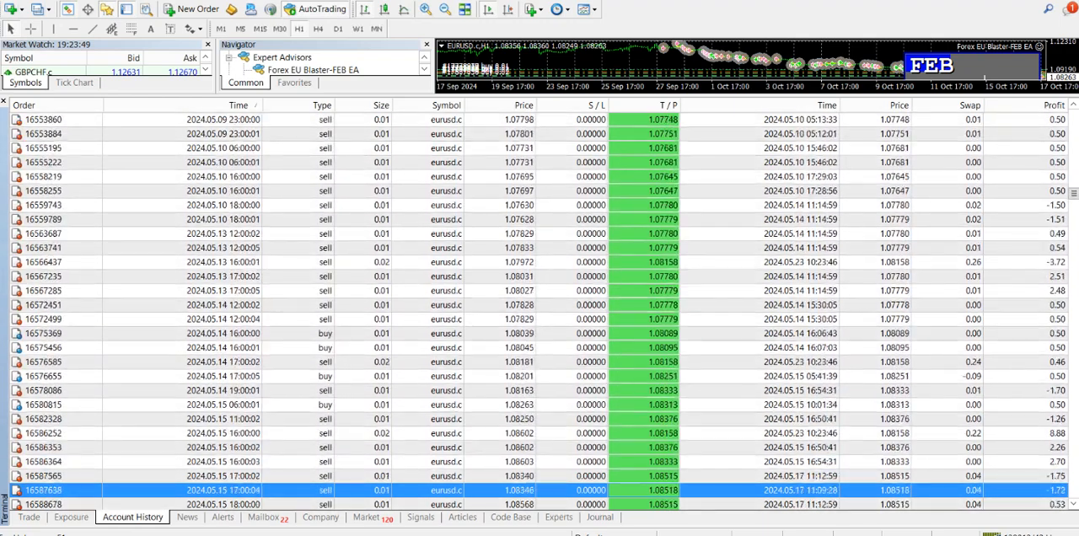
scroll("down", 3)
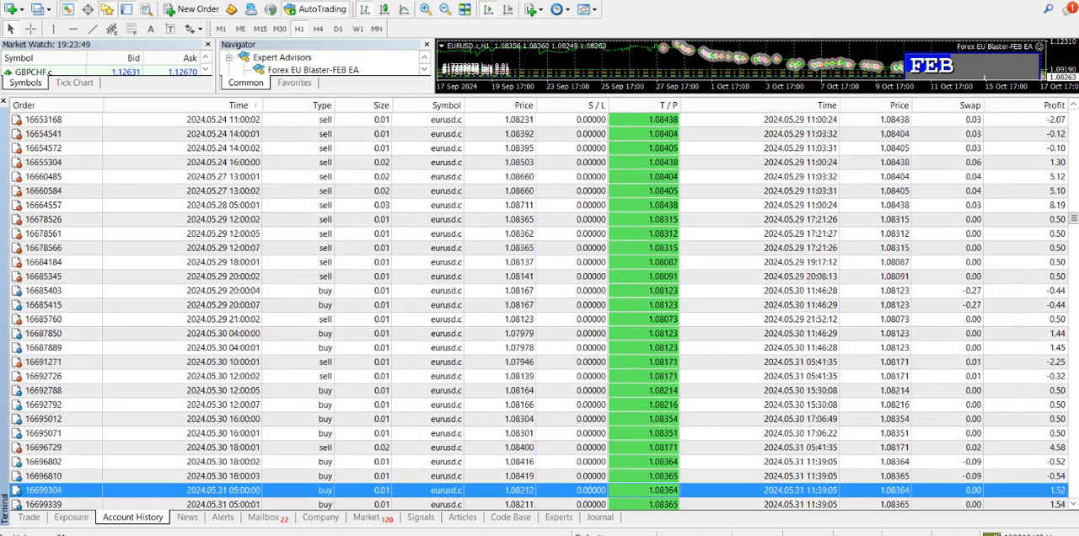
scroll("down", 3)
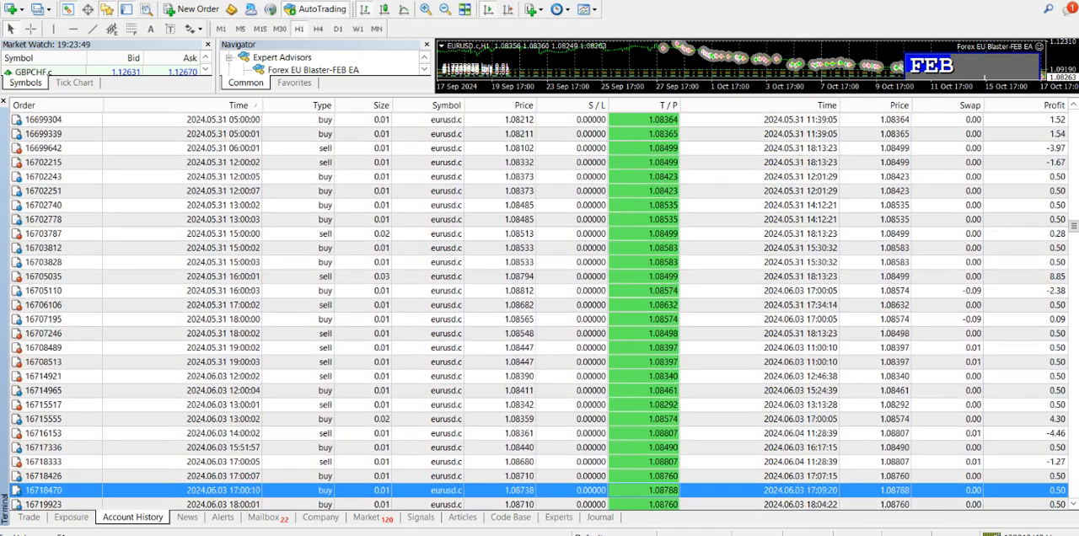
scroll("down", 3)
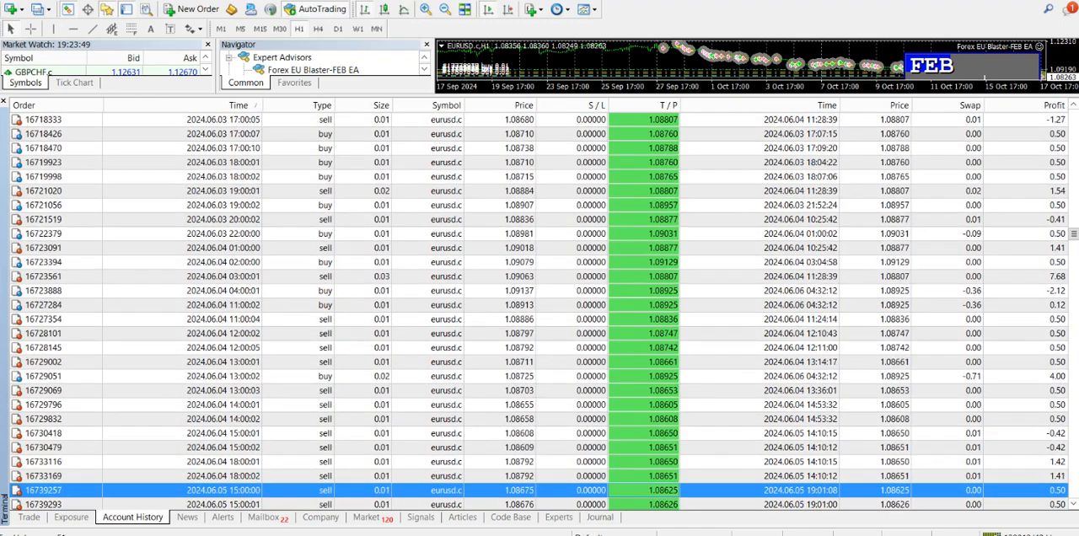
scroll("down", 3)
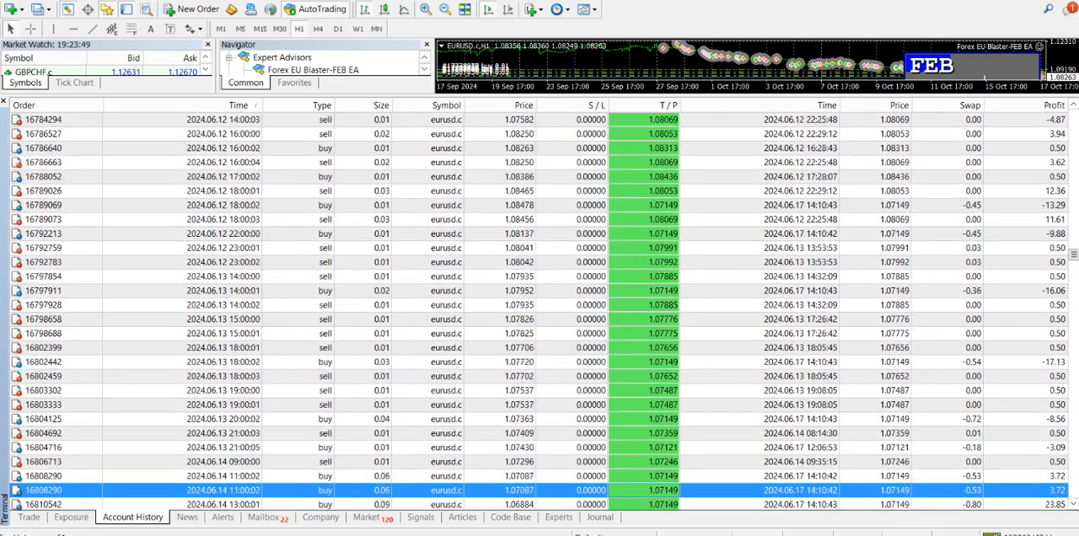
scroll("down", 3)
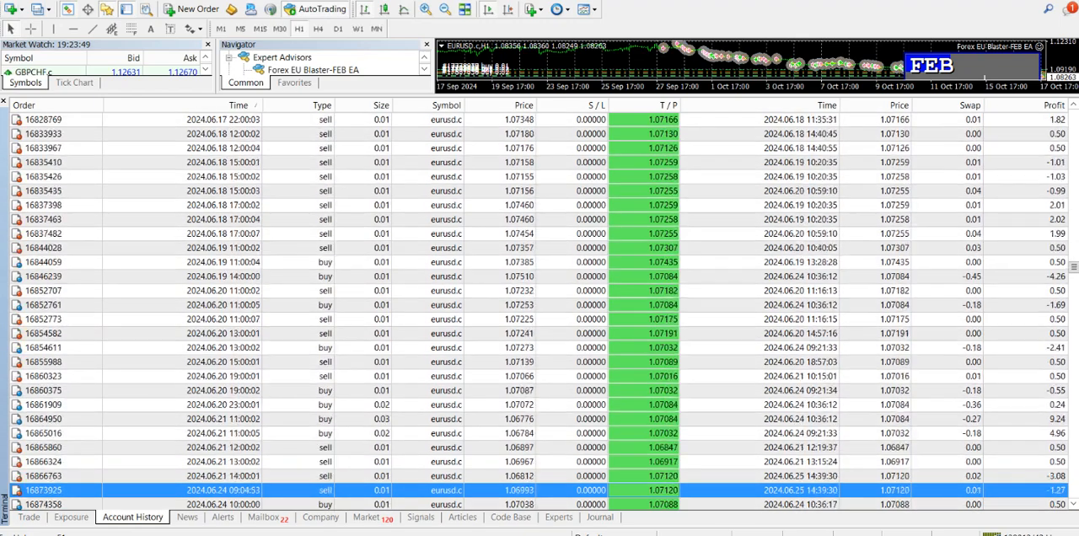
scroll("down", 3)
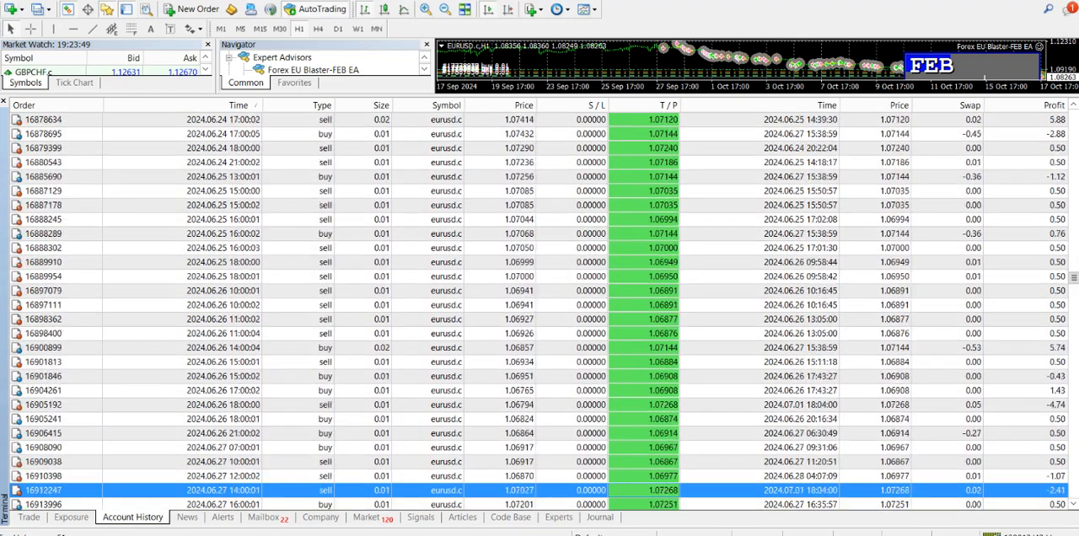
scroll("down", 3)
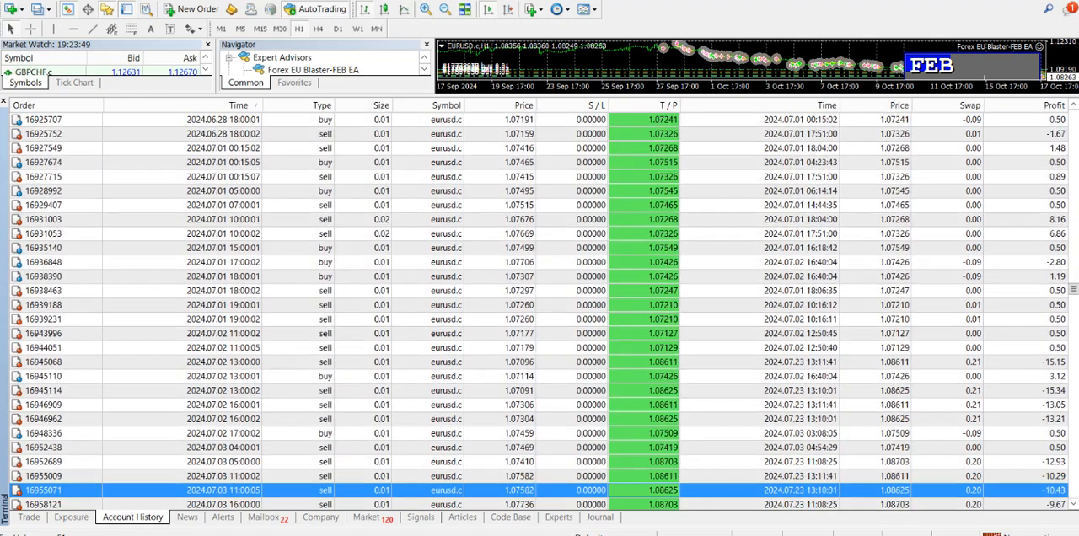
scroll("down", 3)
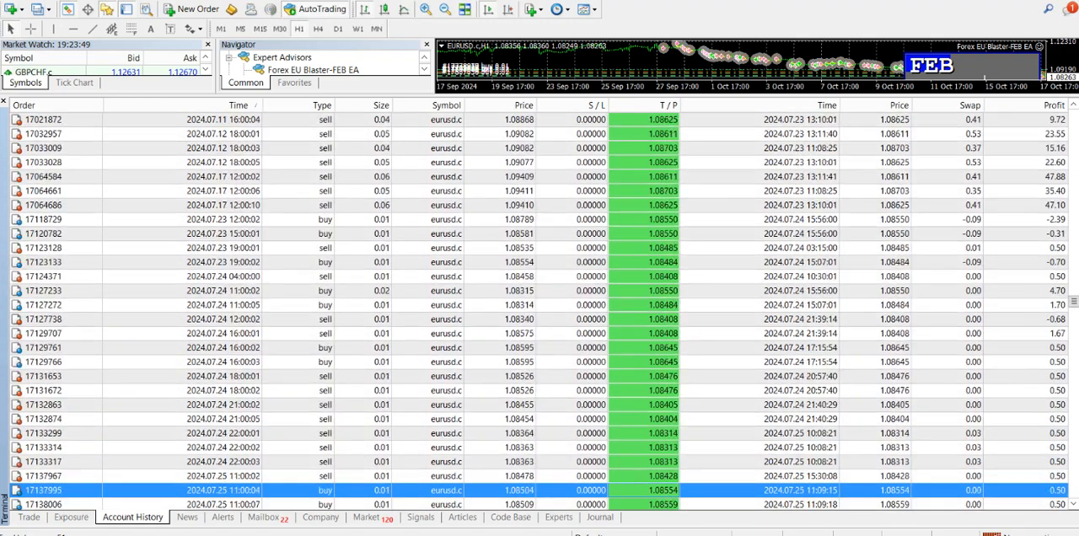
scroll("down", 3)
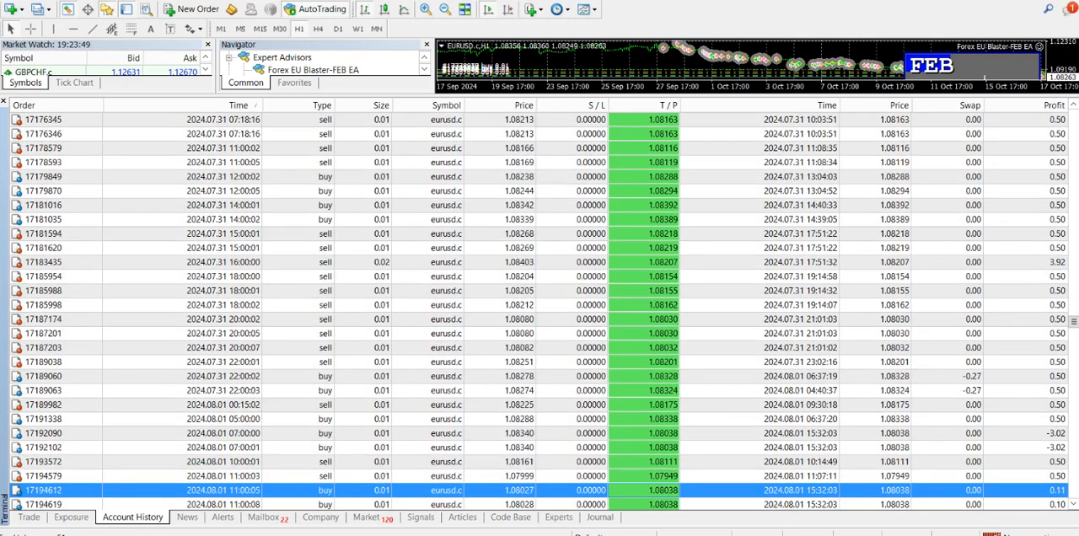
scroll("down", 3)
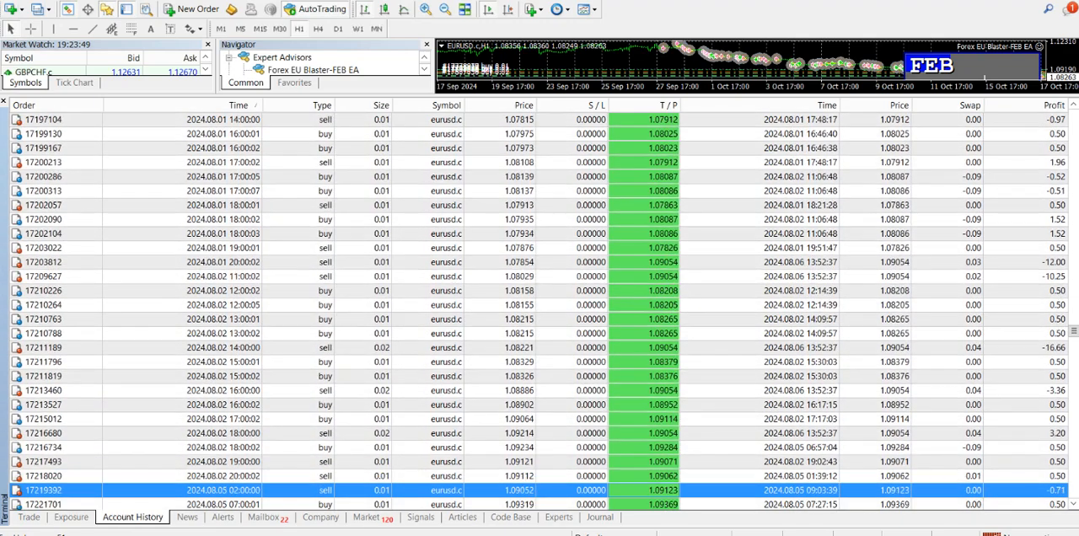
scroll("down", 3)
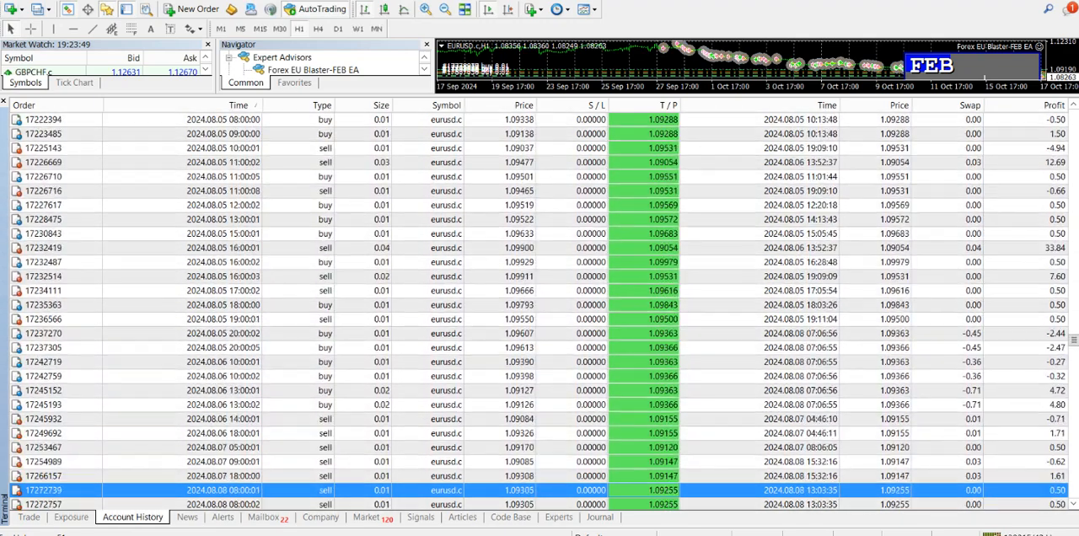
scroll("down", 3)
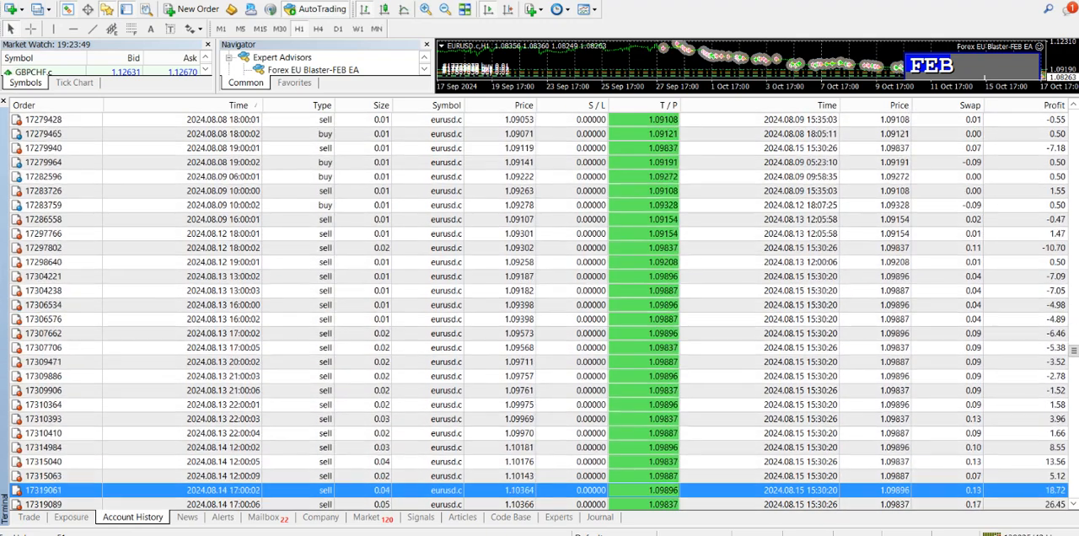
scroll("down", 3)
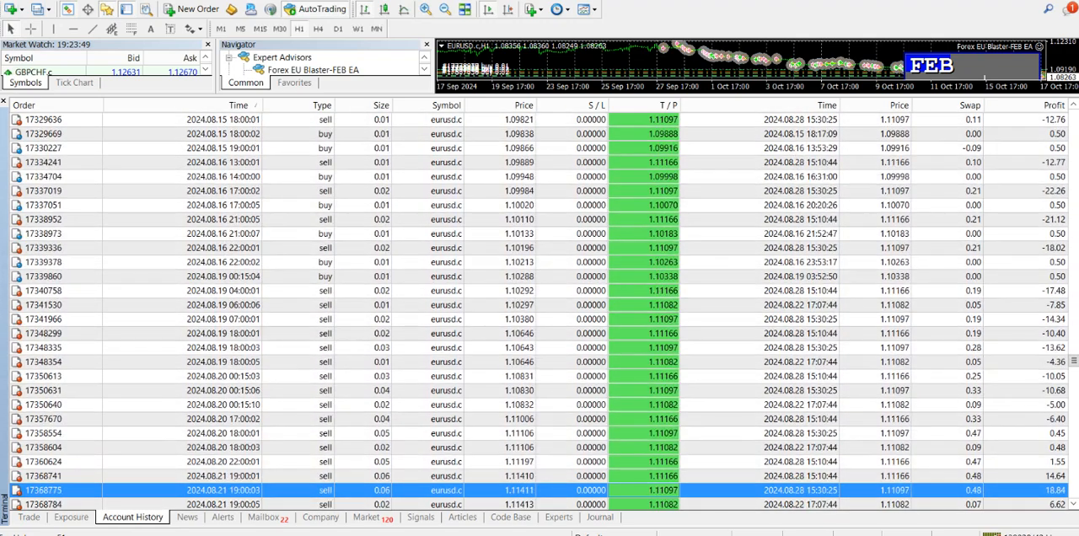
scroll("down", 3)
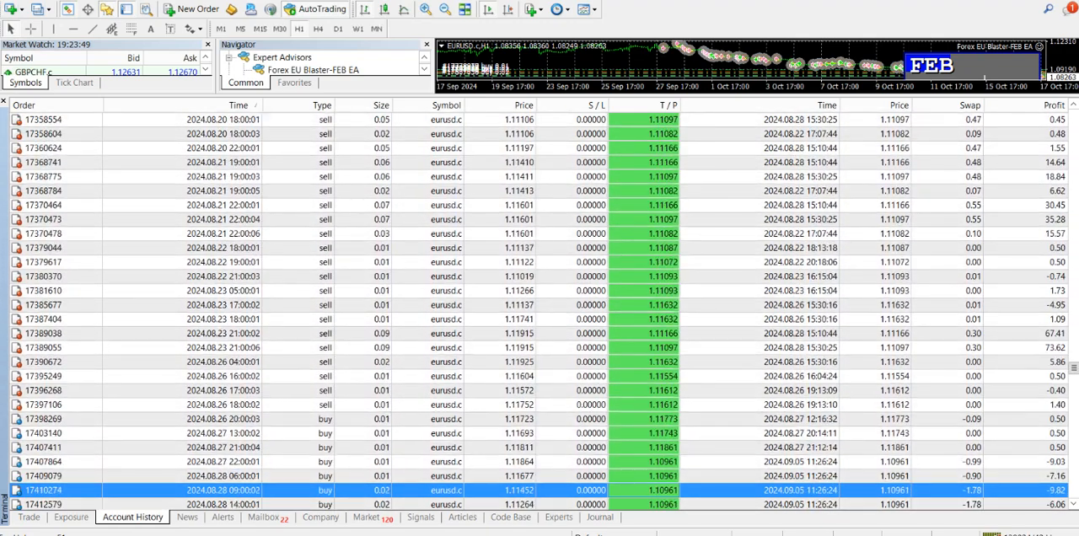
scroll("down", 3)
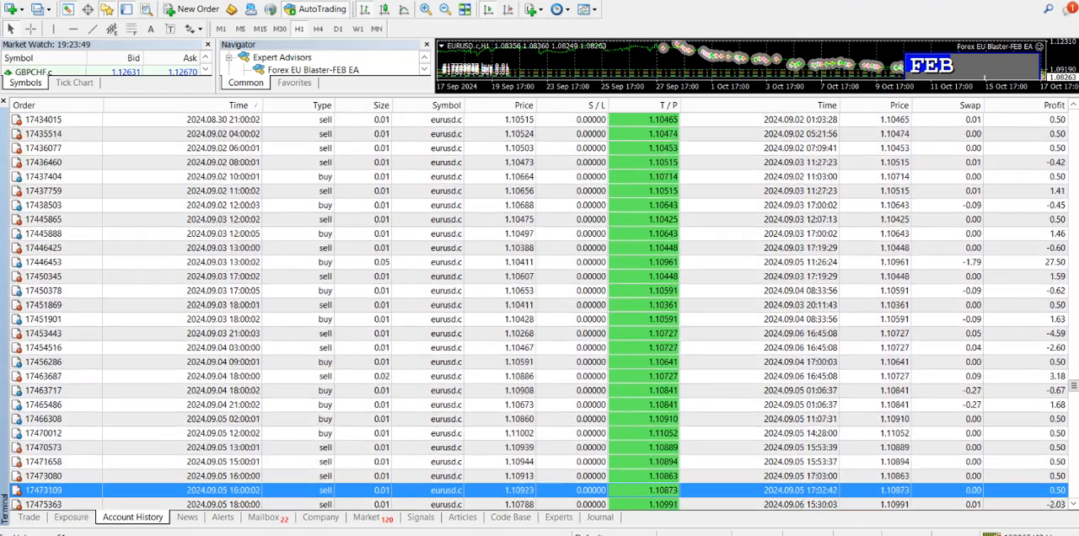
scroll("down", 3)
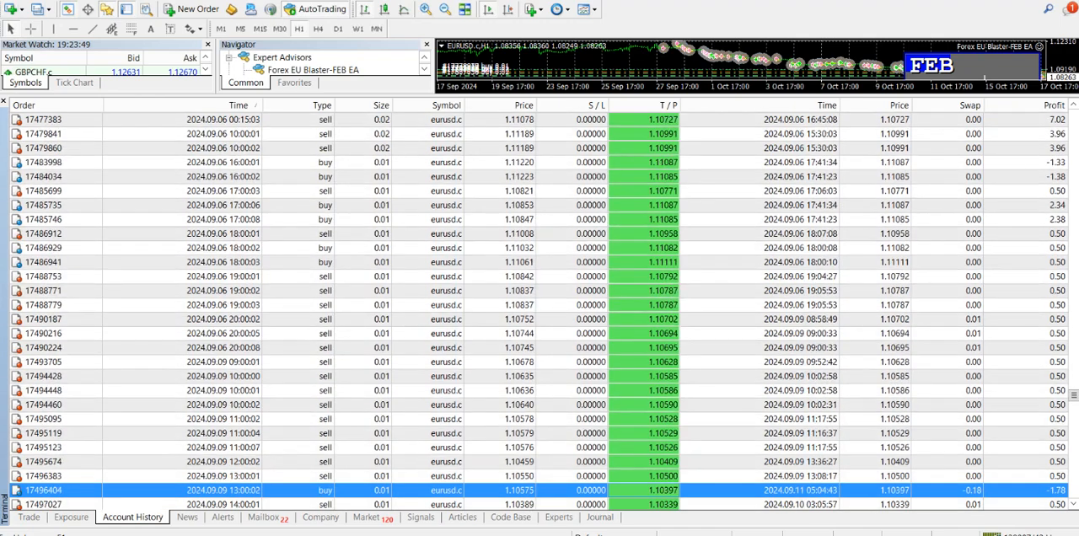
scroll("down", 3)
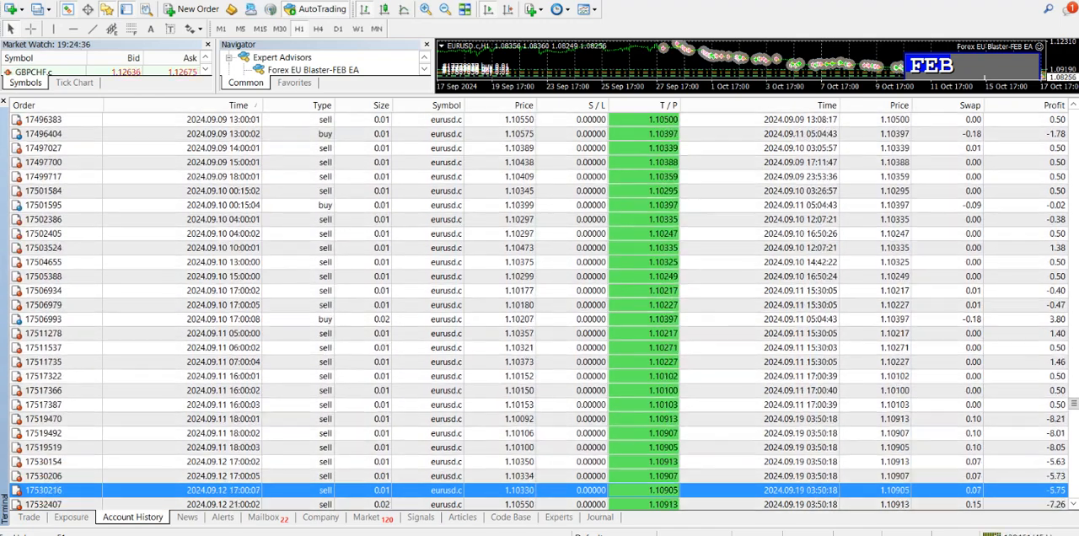
scroll("down", 3)
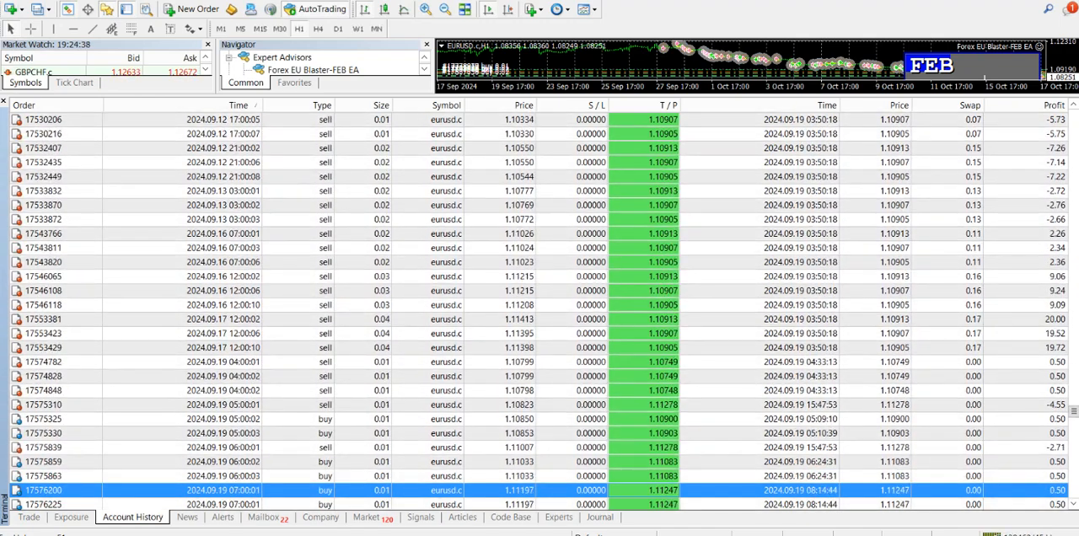
scroll("down", 3)
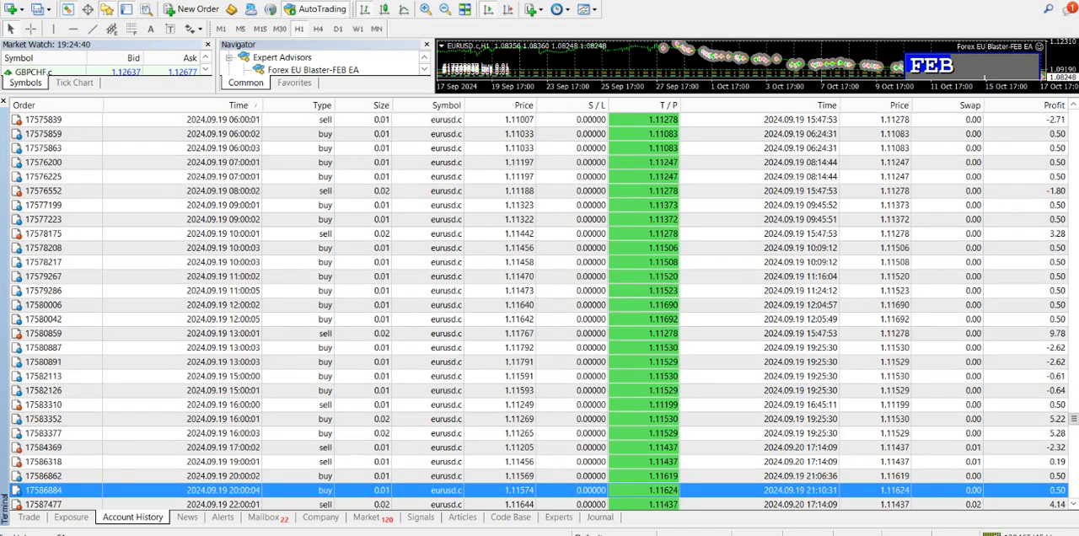
scroll("down", 3)
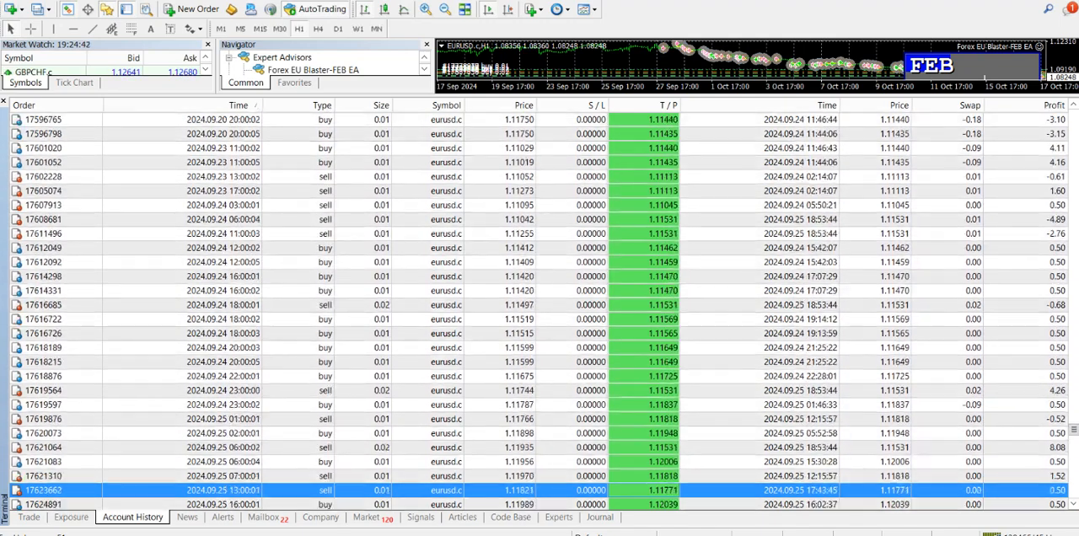
scroll("down", 3)
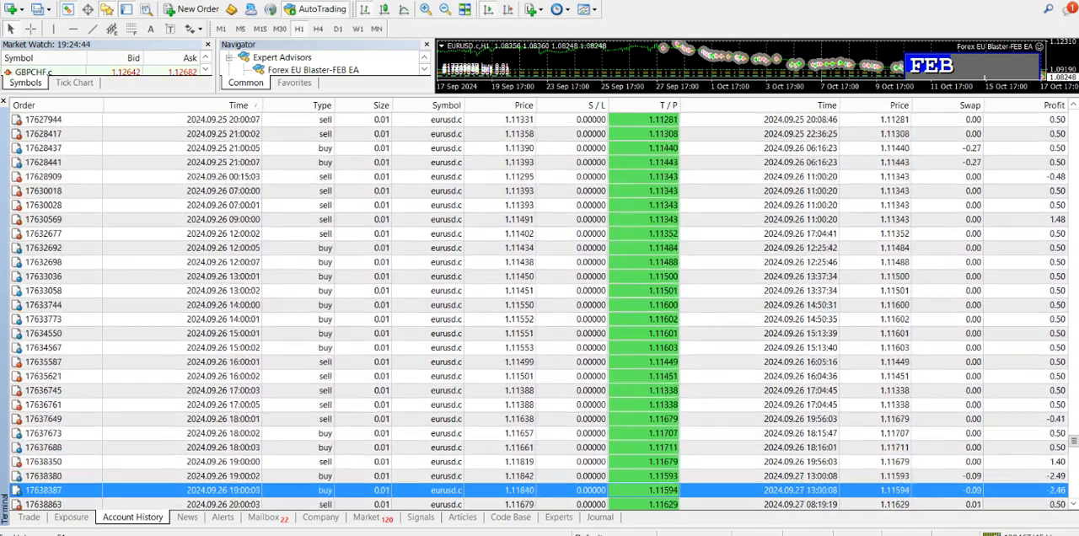
scroll("down", 3)
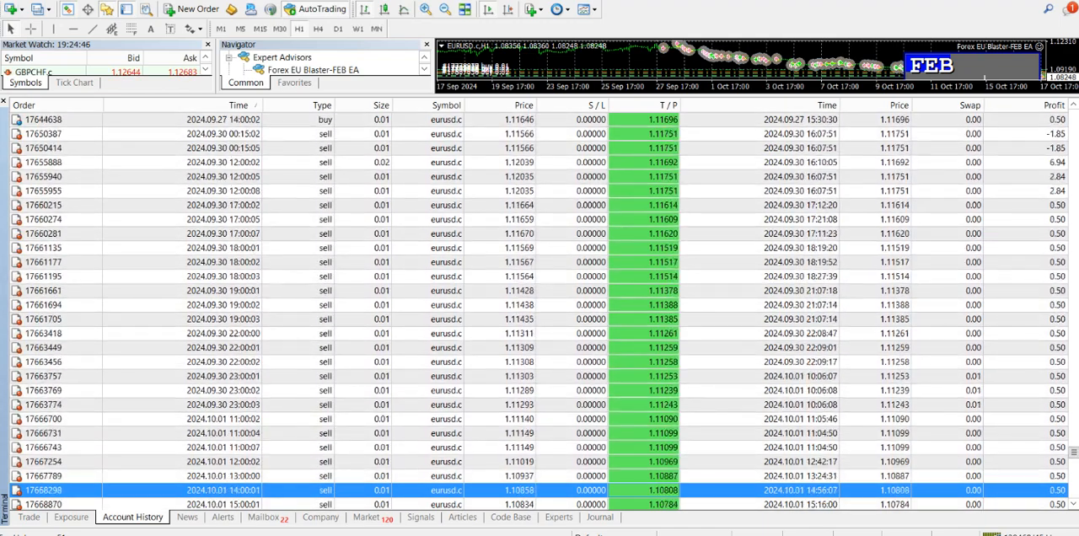
scroll("down", 3)
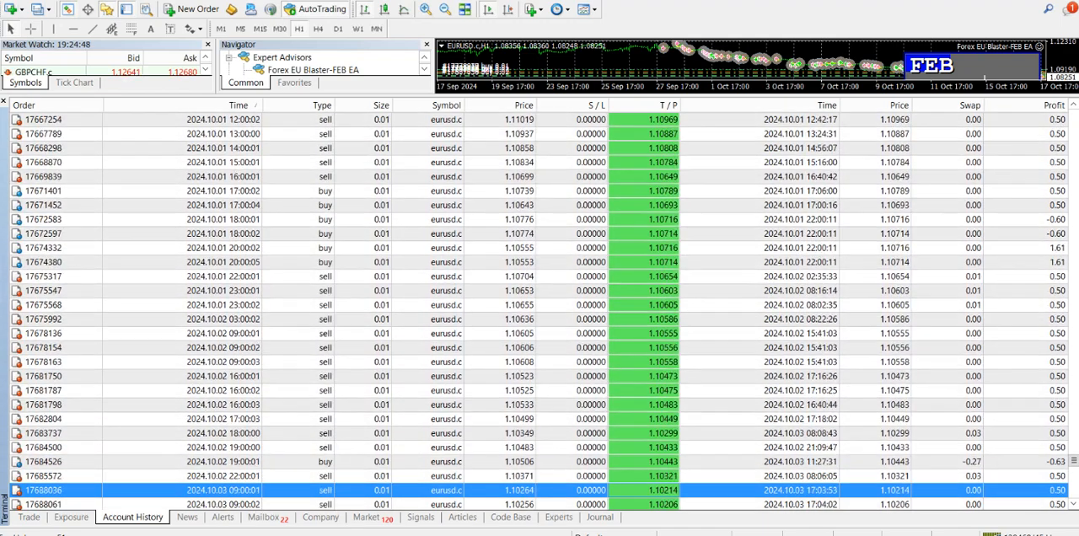
scroll("down", 3)
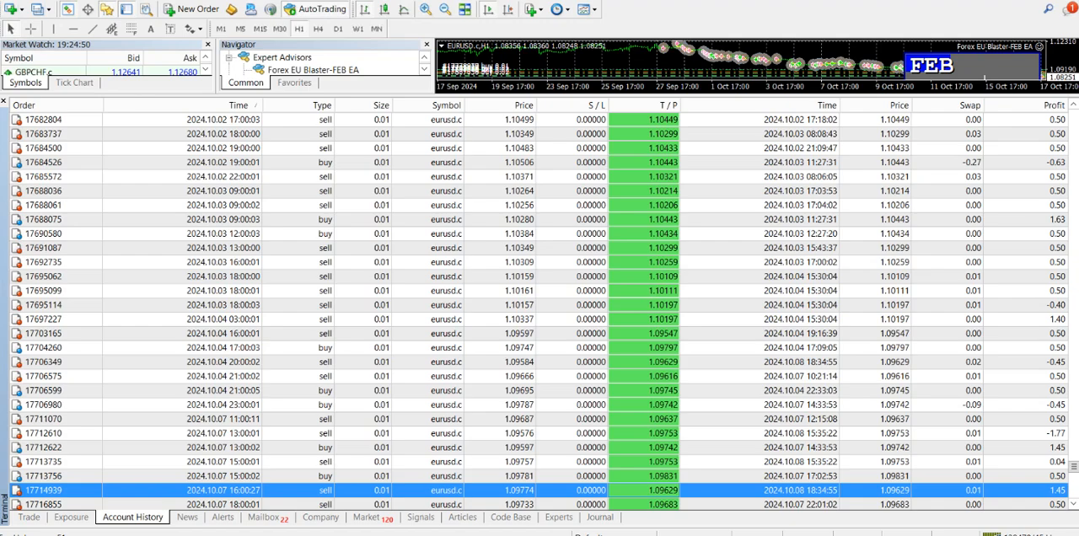
scroll("down", 3)
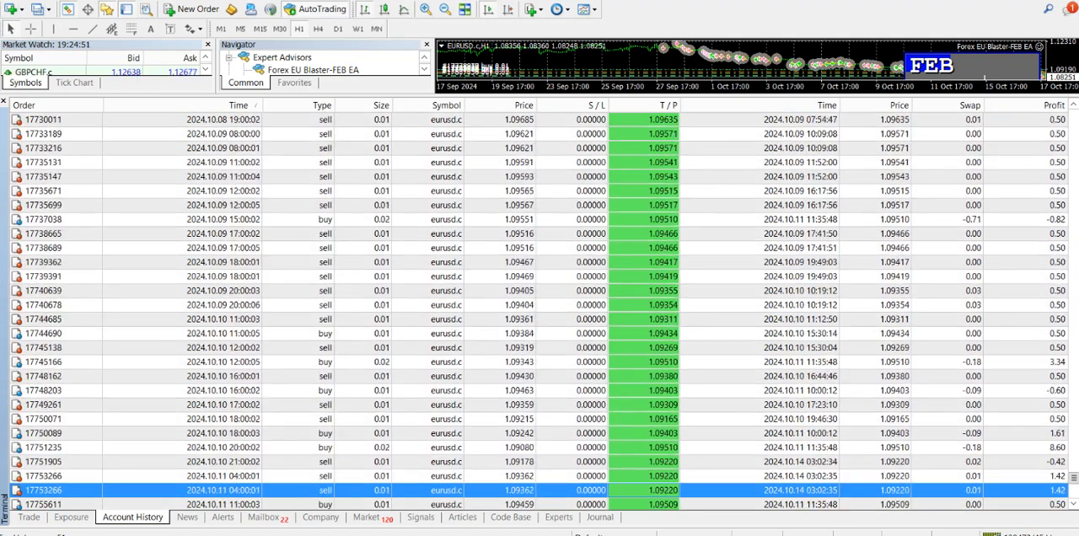
scroll("down", 3)
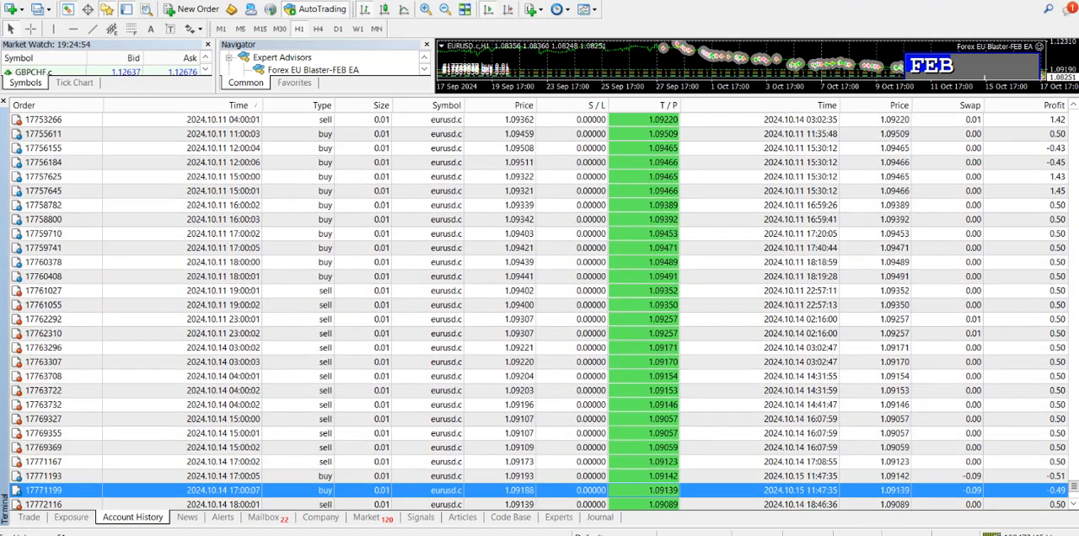
scroll("down", 3)
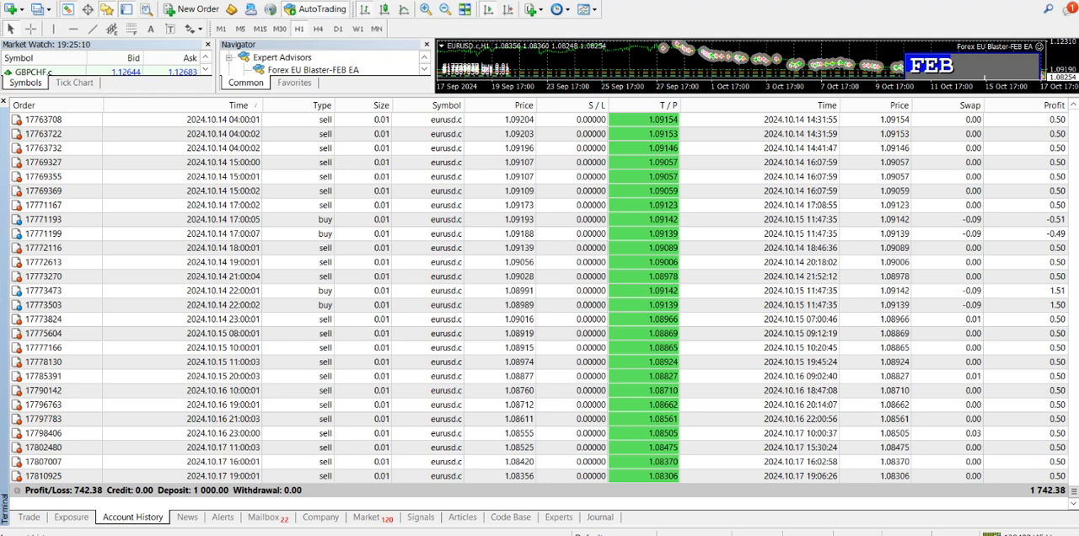
Check the eight open EUR/USD trades (-58.90 floating), then switch to the Myfxbook portfolio
left_click(34, 517)
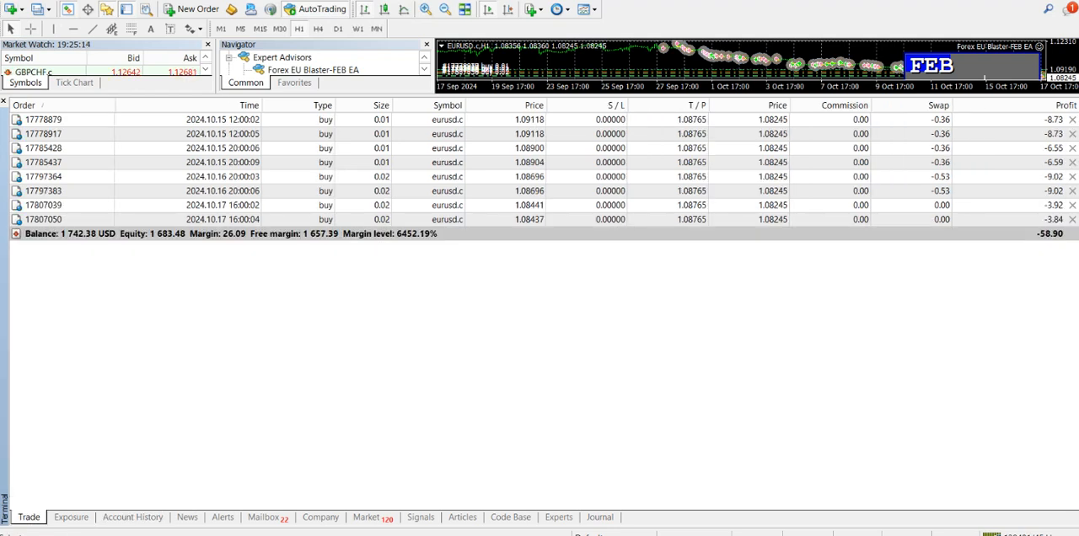
left_click(133, 518)
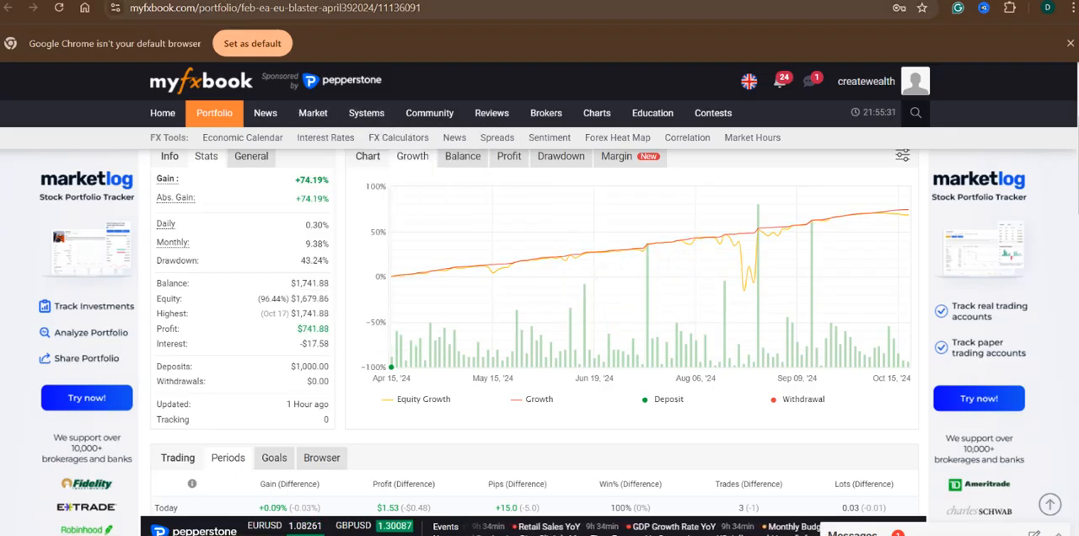
Inspect the Growth chart (13.96% by mid-May), then show the roughly $740 Profit chart
left_click(366, 112)
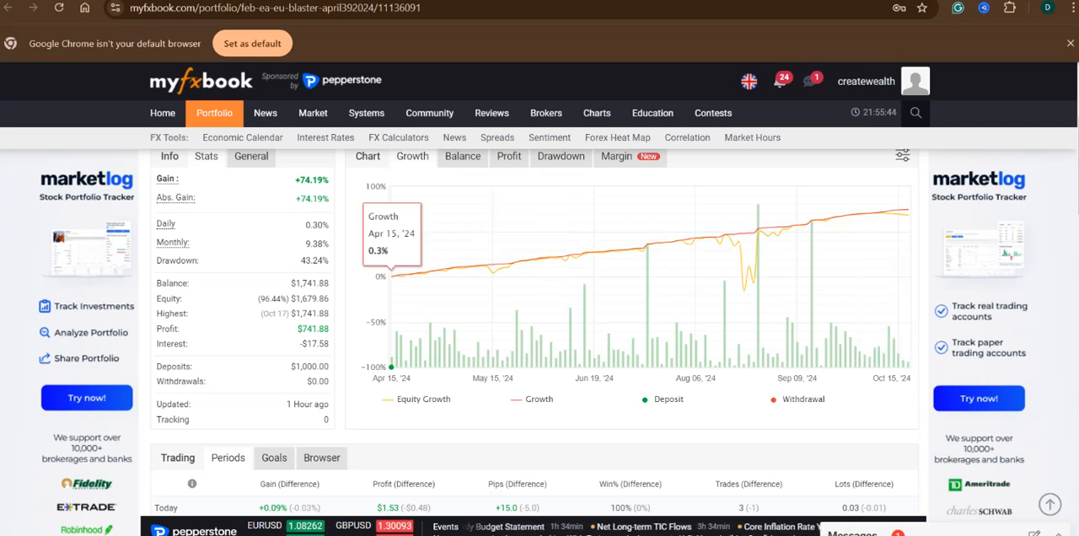
mouse_move(419, 271)
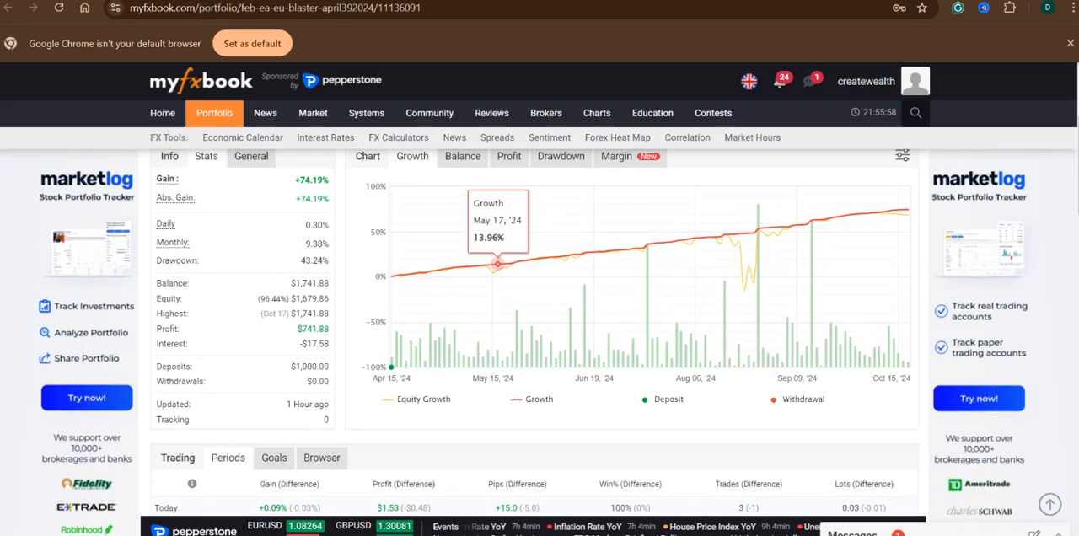
left_click(461, 155)
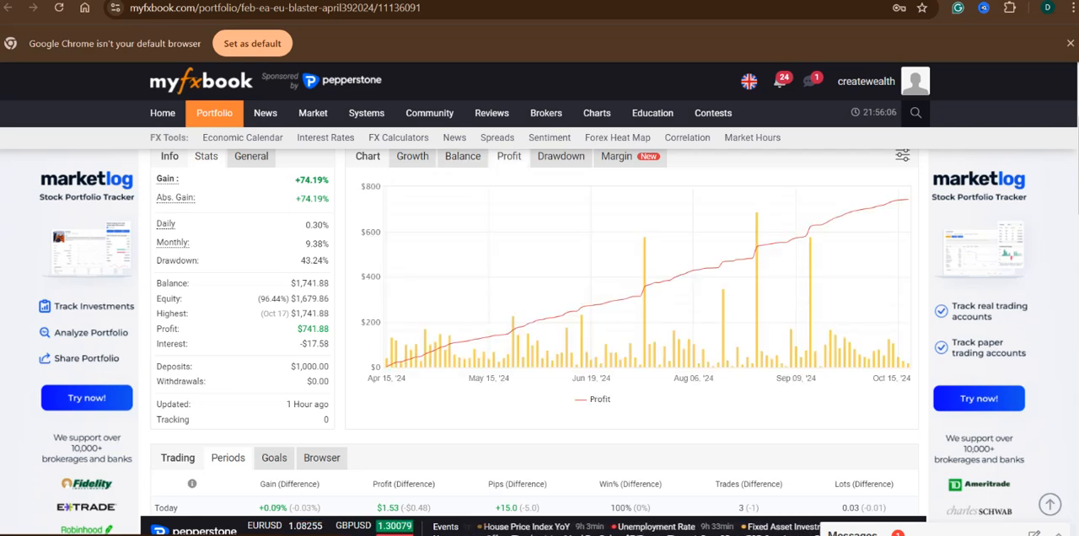
Show the Drawdown chart, peaking near 43% around mid-August
left_click(560, 157)
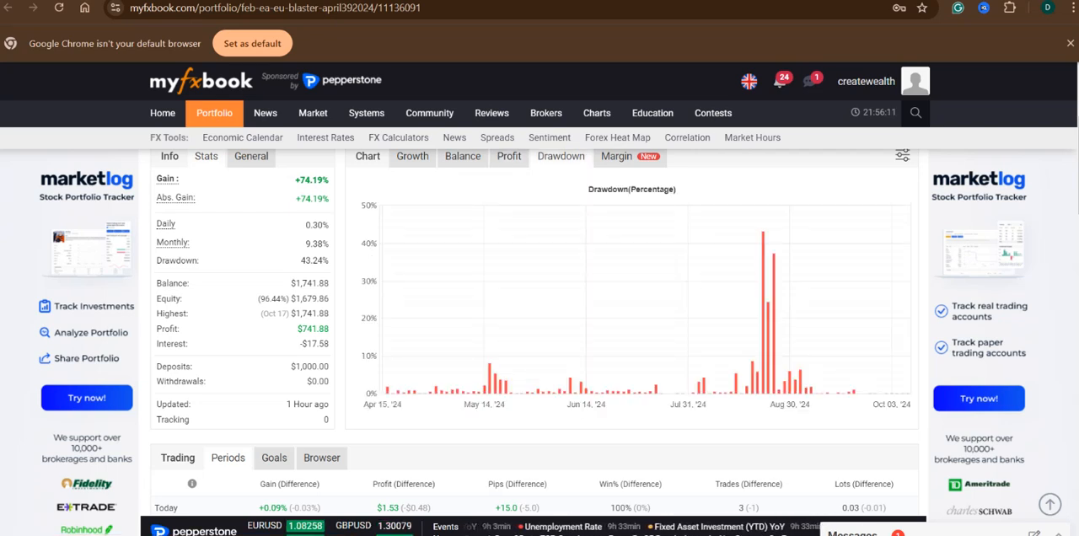
mouse_move(765, 245)
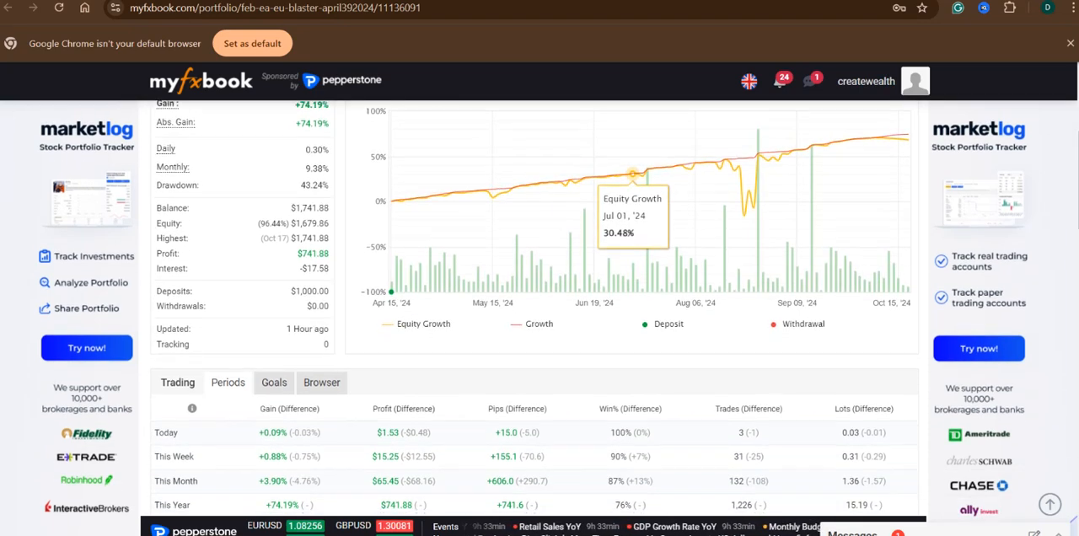
Scroll down to the Monthly Gain chart, from 8.71% in April to 3.9% in October
scroll("down", 3)
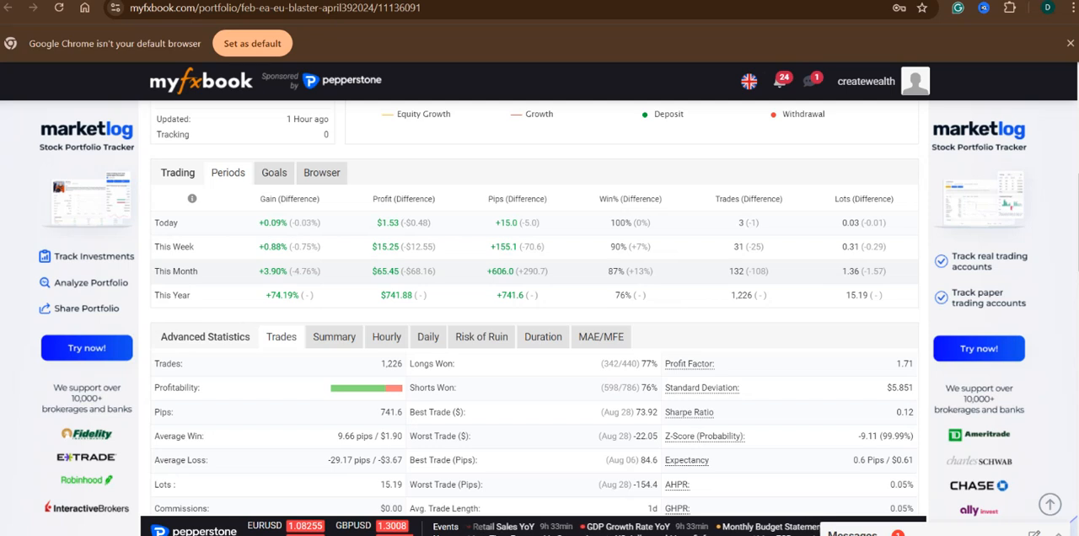
scroll("down", 3)
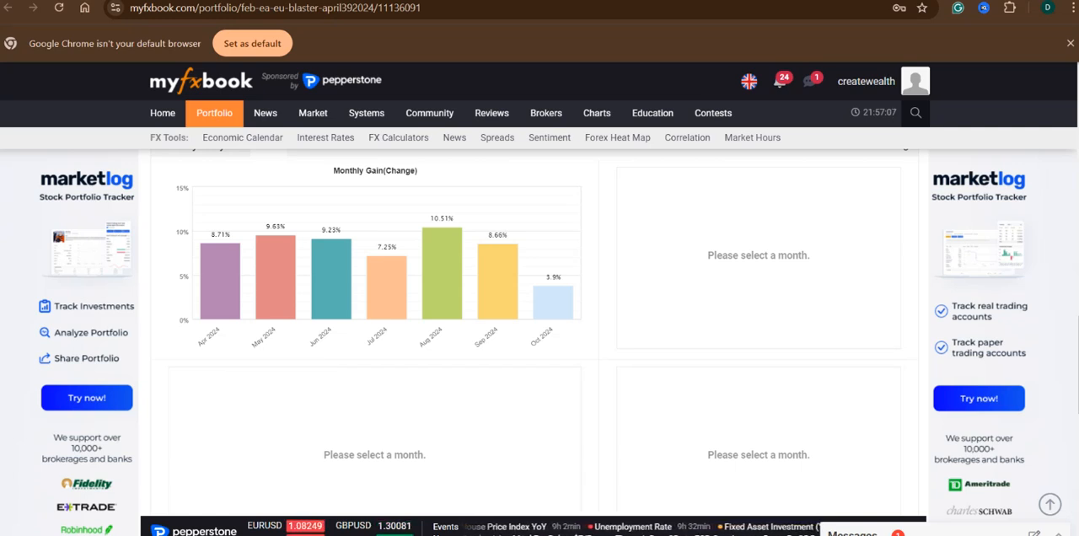
mouse_move(376, 278)
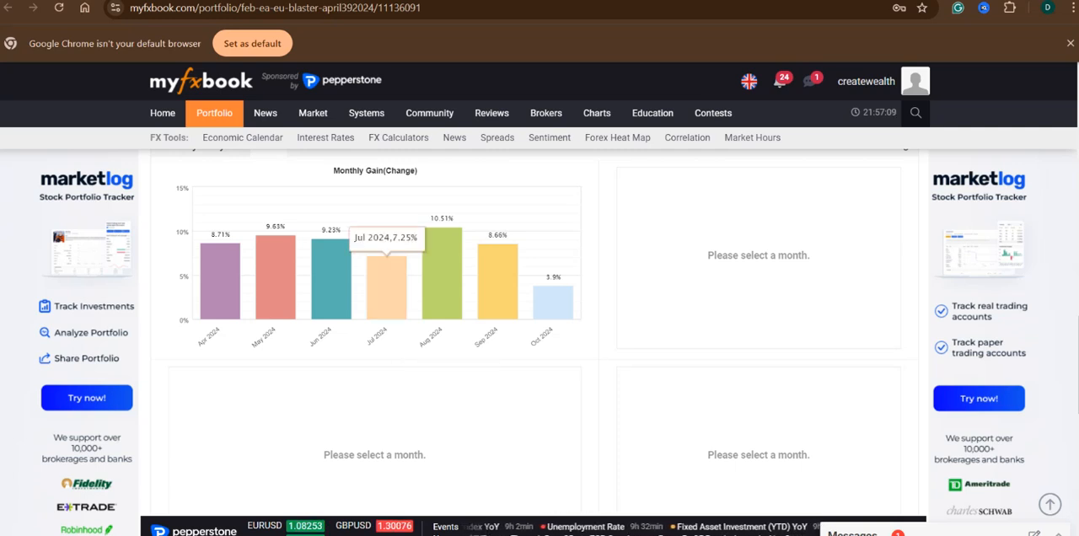
mouse_move(434, 262)
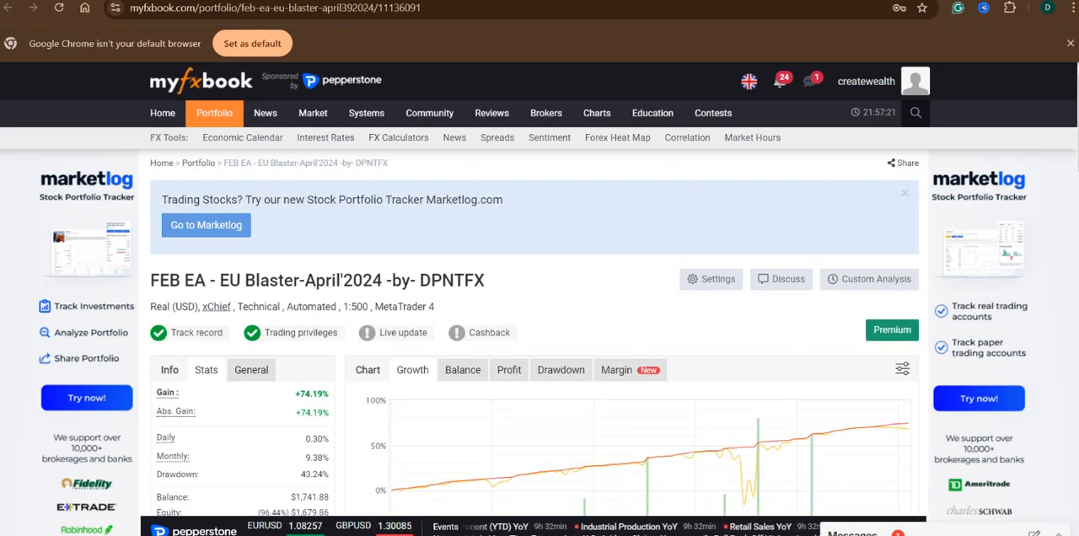
Scroll the Myfxbook page, back toward the header and growth chart (43.67% on Aug 16)
scroll("down", 3)
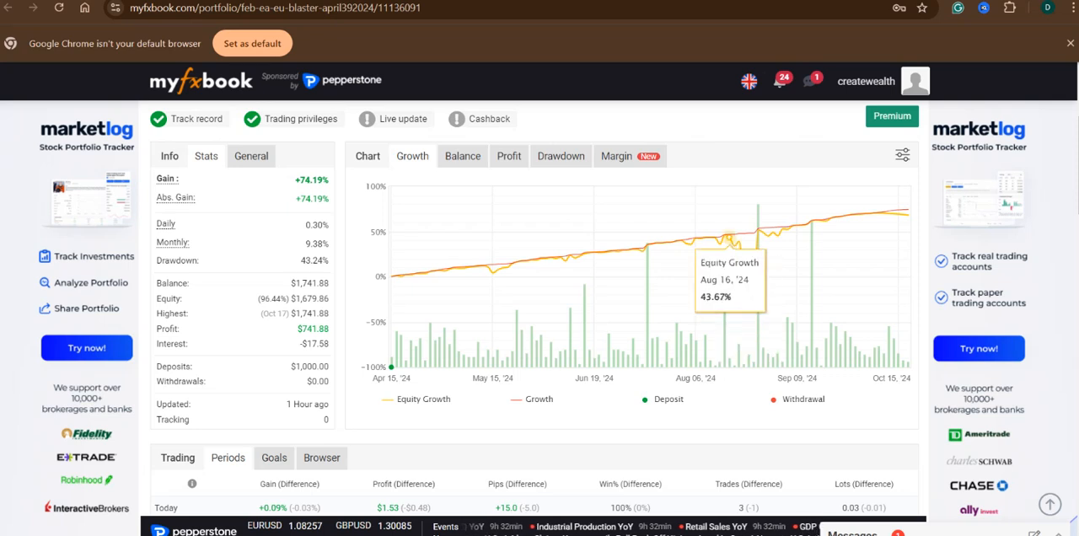